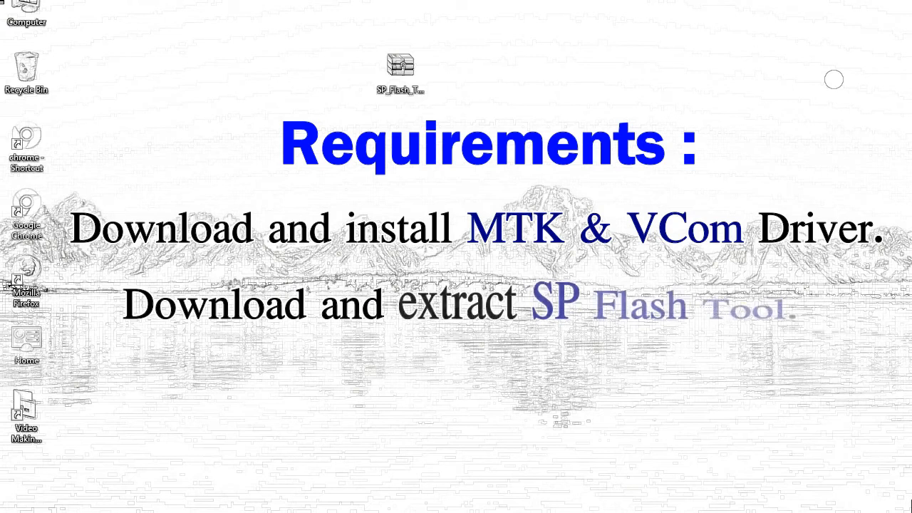
{"action": "mouse_move", "coordinate": [400, 67]}
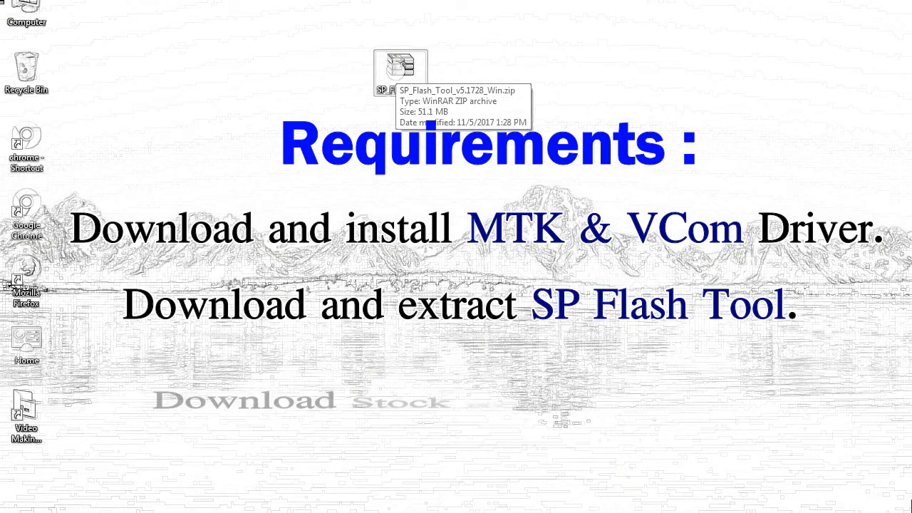
Step: Extract the SP Flash Tool zip to the SP_Flash_Tool_v5.1728_Win folder via WinRAR
{"action": "right_click", "coordinate": [400, 69]}
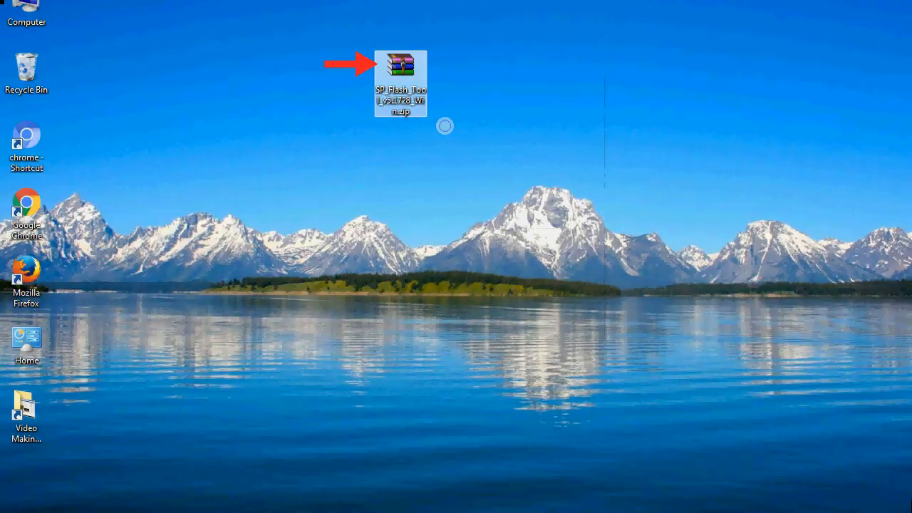
{"action": "double_click", "coordinate": [400, 77]}
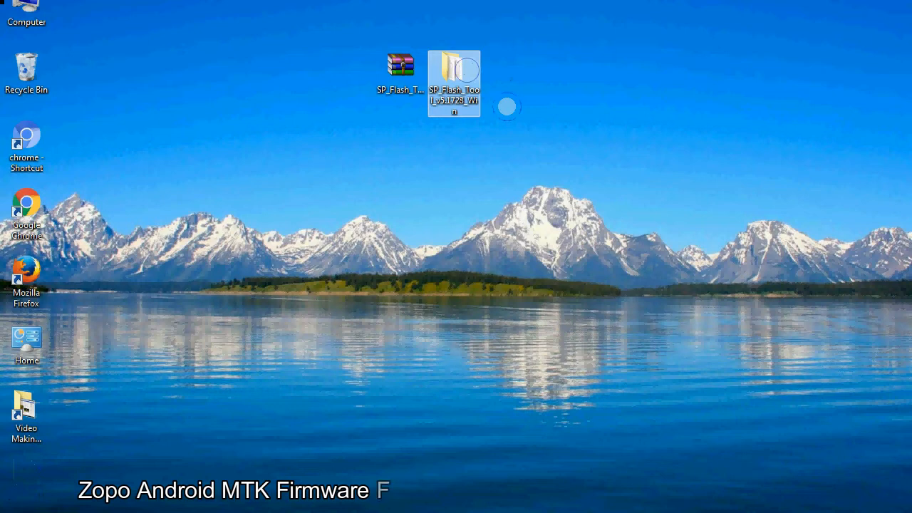
Step: Open the SP_Flash_Tool_v5.1728_Win folder and run flash_tool.exe
{"action": "double_click", "coordinate": [454, 82]}
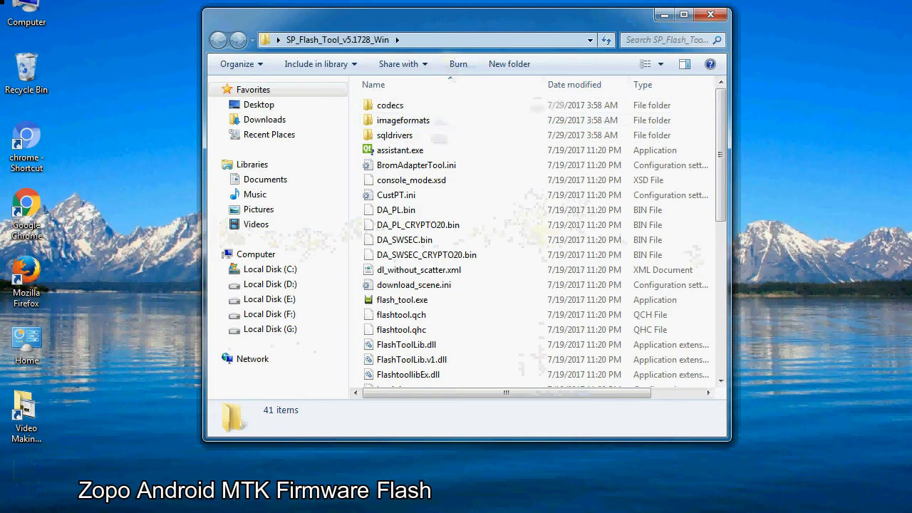
{"action": "scroll", "scroll_direction": "down", "scroll_amount": 3}
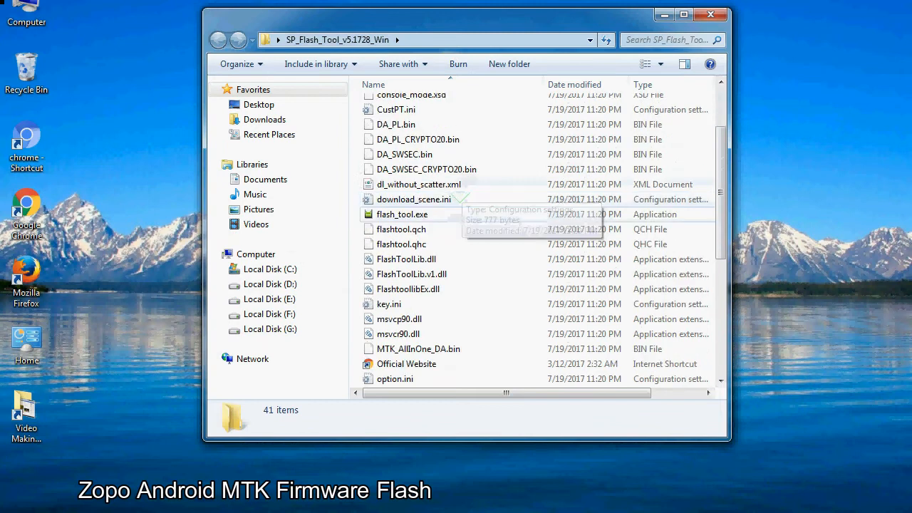
{"action": "right_click", "coordinate": [402, 214]}
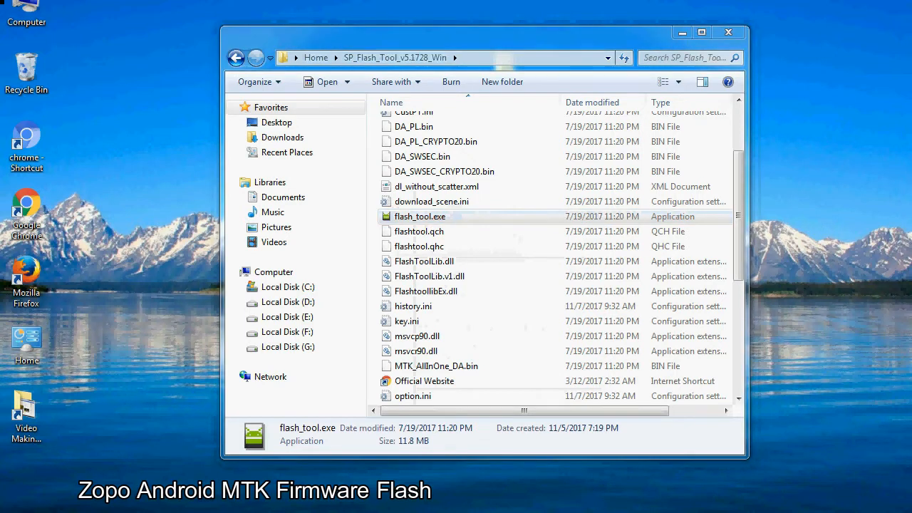
{"action": "double_click", "coordinate": [419, 215]}
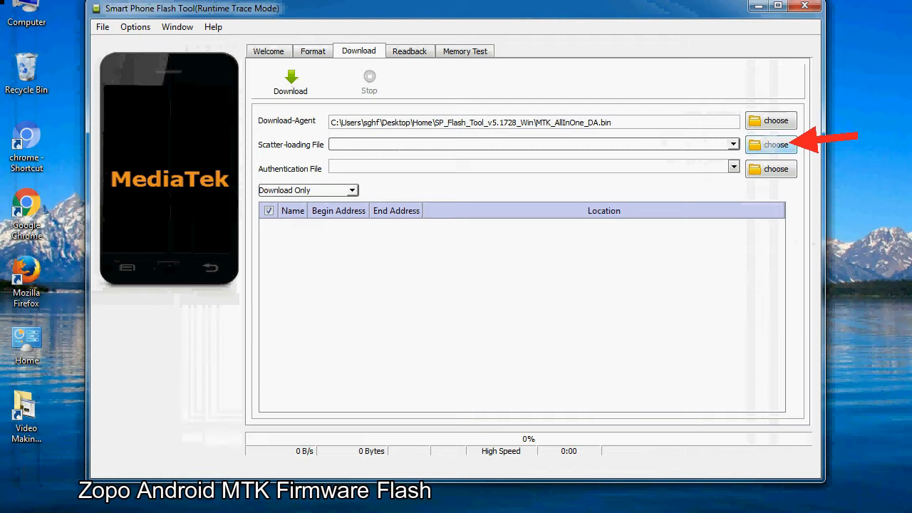
Step: Browse for the Scatter-loading File from the Download tab
{"action": "left_click", "coordinate": [776, 144]}
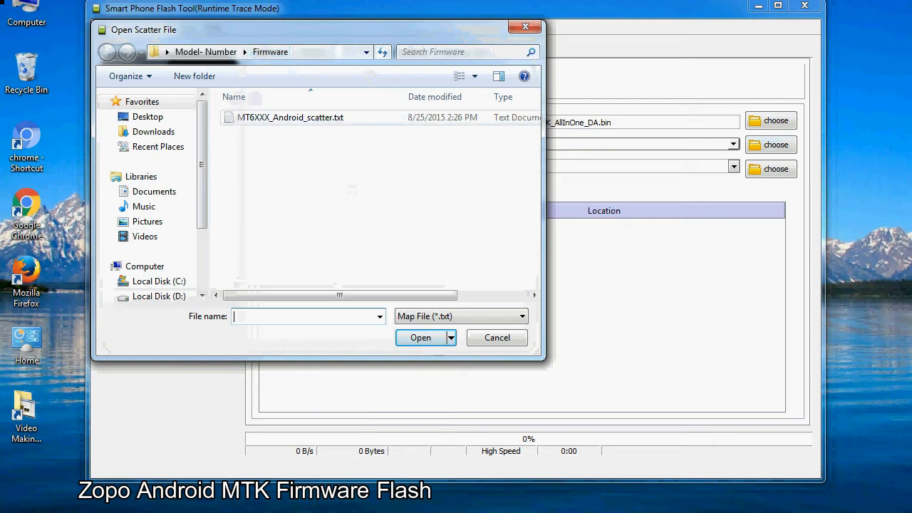
Step: Load MT6XXX_Android_scatter.txt as the scatter-loading file
{"action": "left_click", "coordinate": [290, 117]}
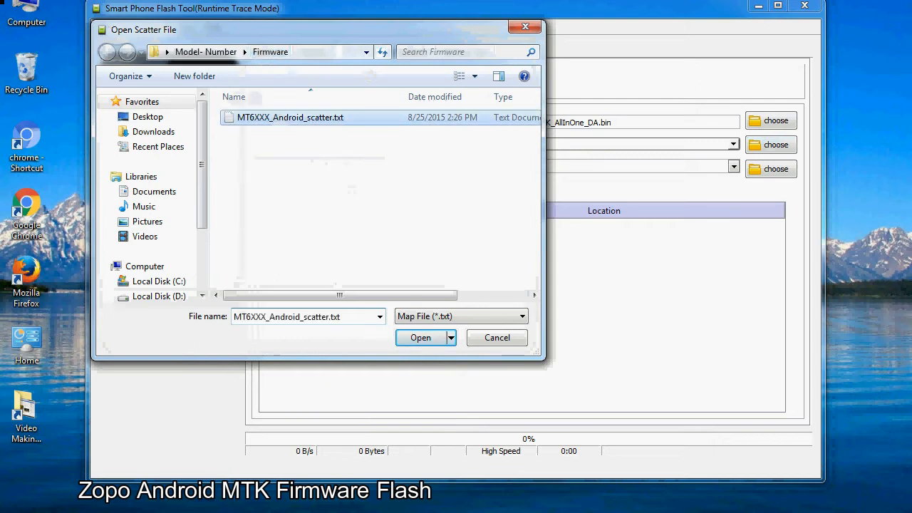
{"action": "left_click", "coordinate": [421, 337]}
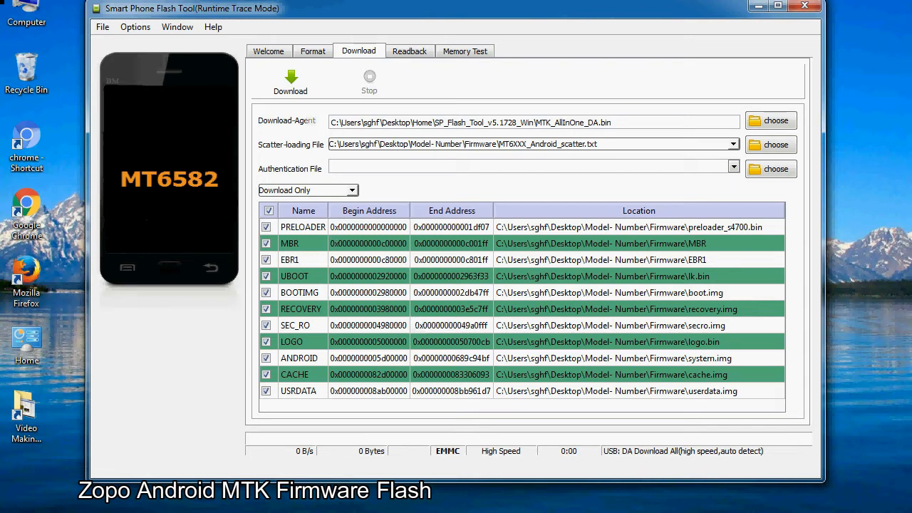
Step: Start the firmware Download to the connected phone
{"action": "left_click", "coordinate": [290, 78]}
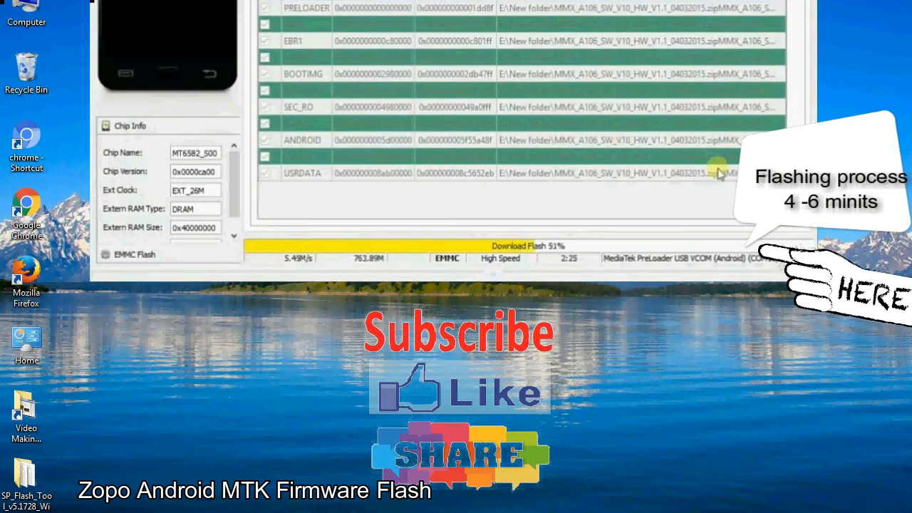
{"action": "mouse_move", "coordinate": [390, 261]}
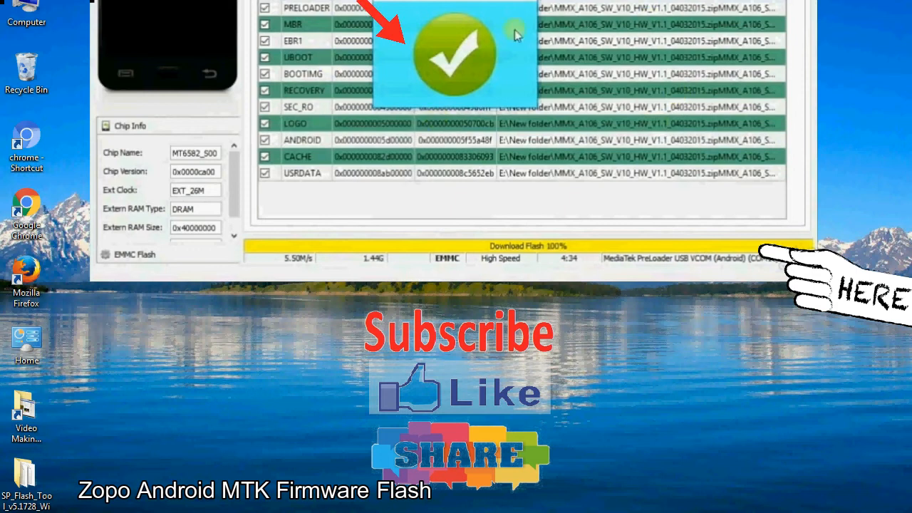
{"action": "mouse_move", "coordinate": [527, 82]}
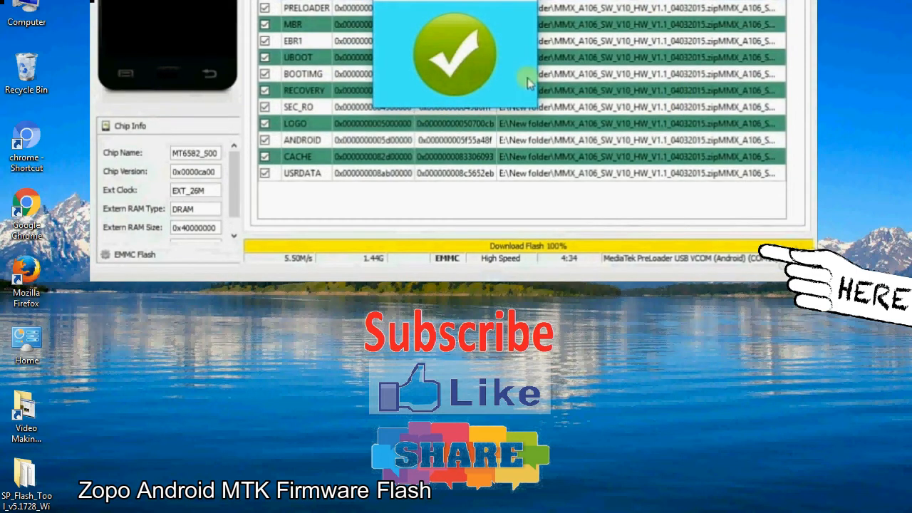